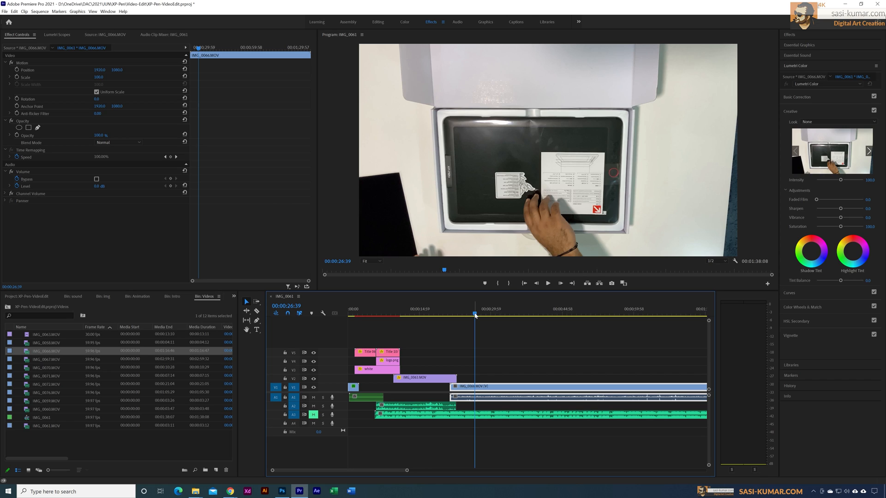
mouse_move(502, 312)
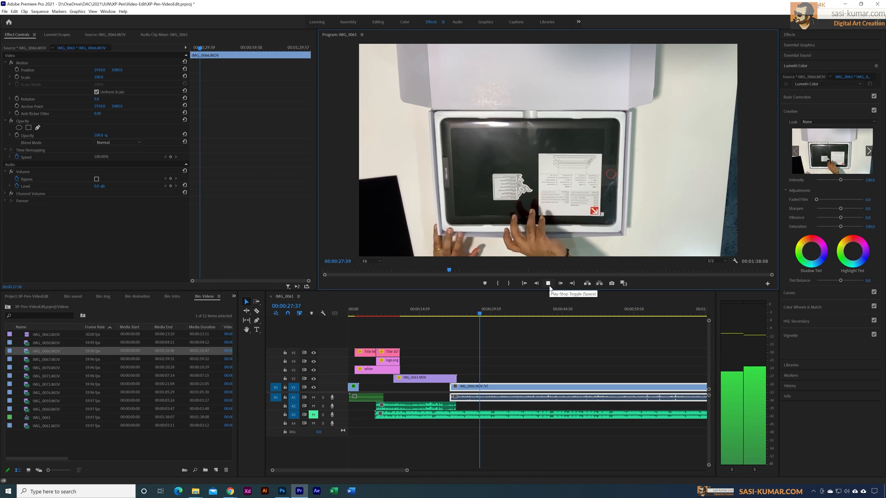
Play through the clip to hear the wind noise in its audio
click(547, 283)
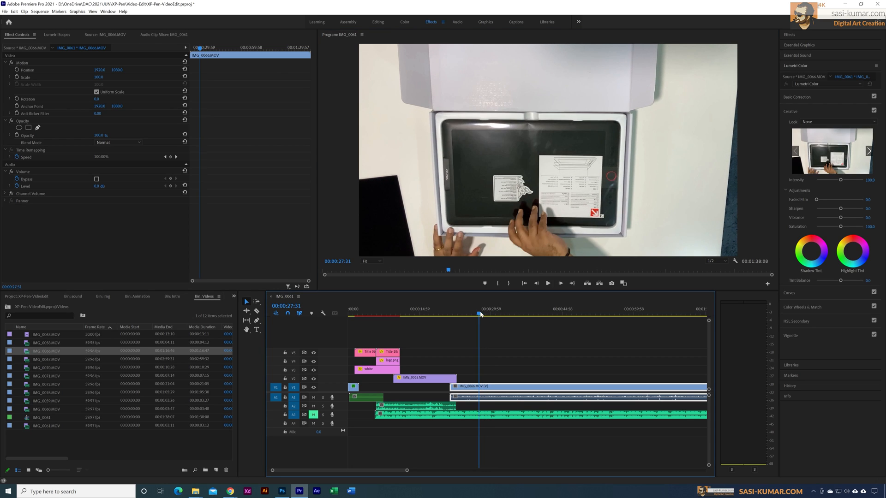
mouse_move(547, 283)
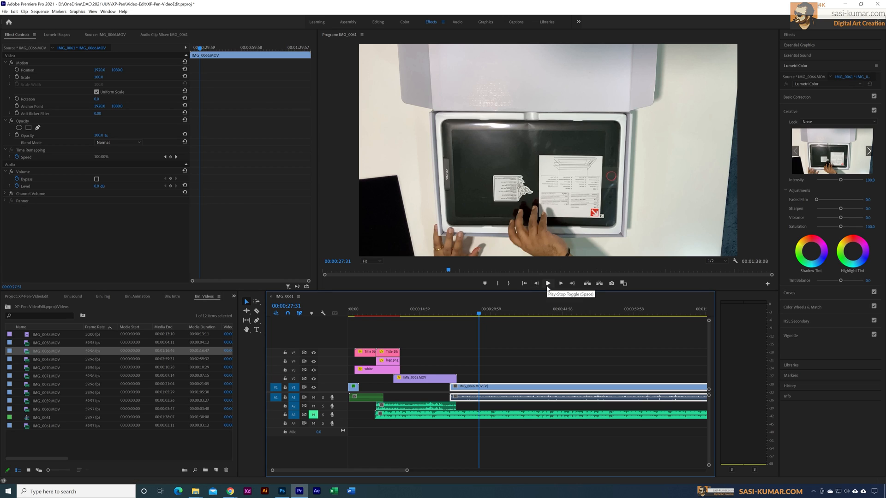
click(547, 284)
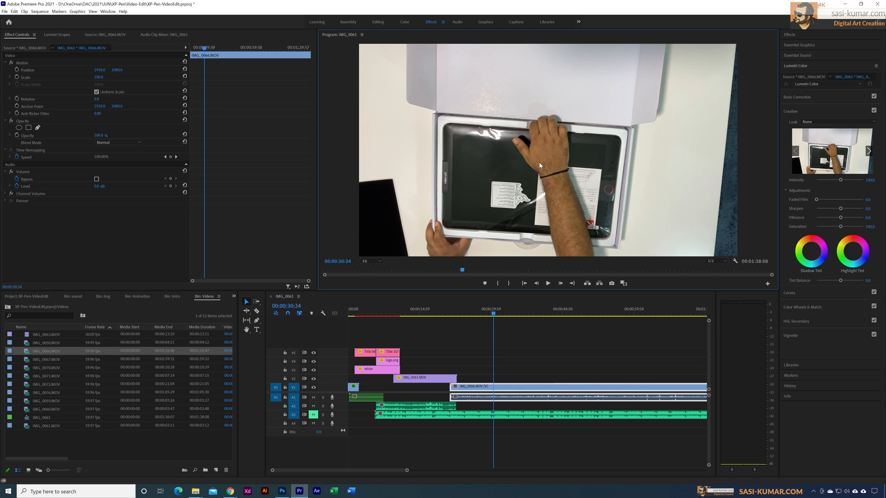
mouse_move(520, 309)
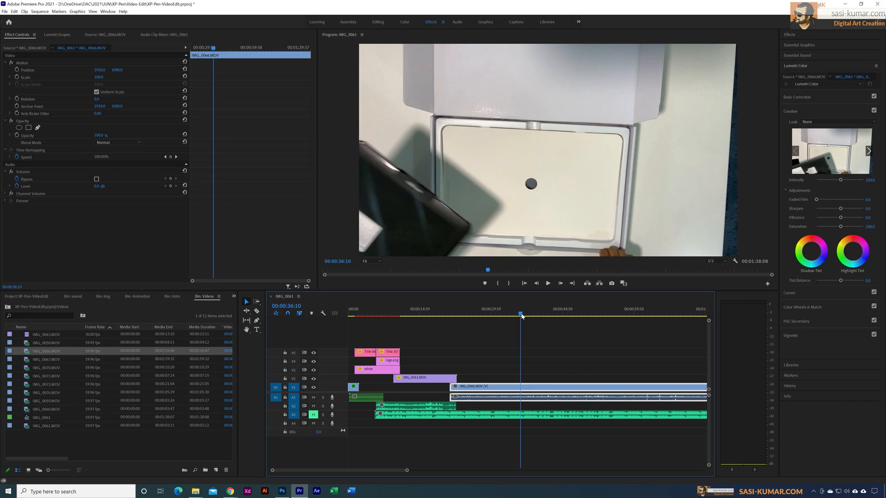
click(547, 283)
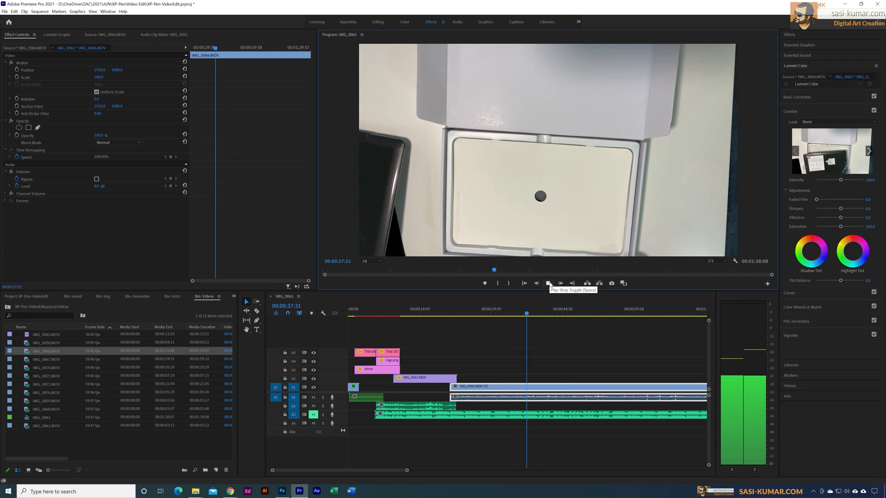
click(547, 283)
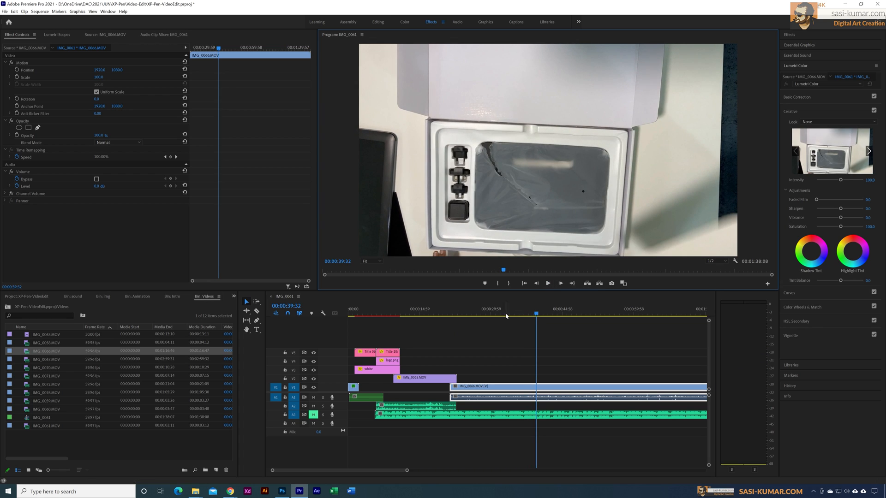
Search the Effects panel for 'de' to find the DeNoise audio effect
click(481, 314)
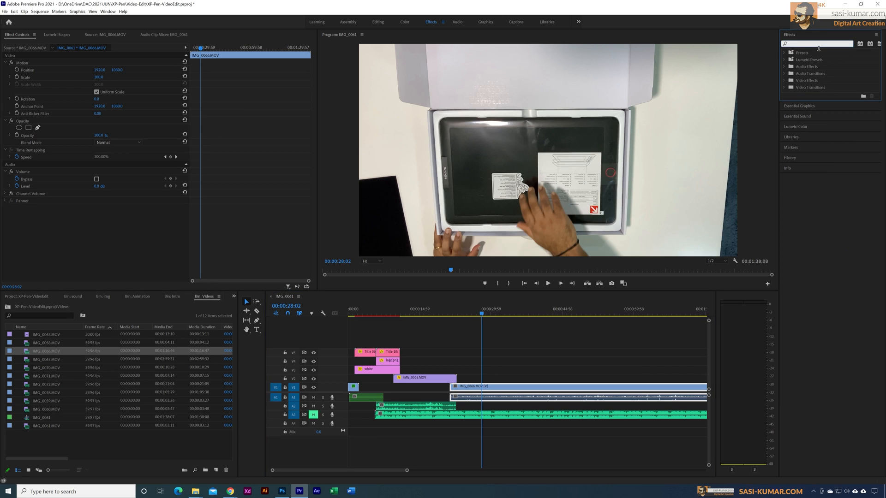
text(denoi)
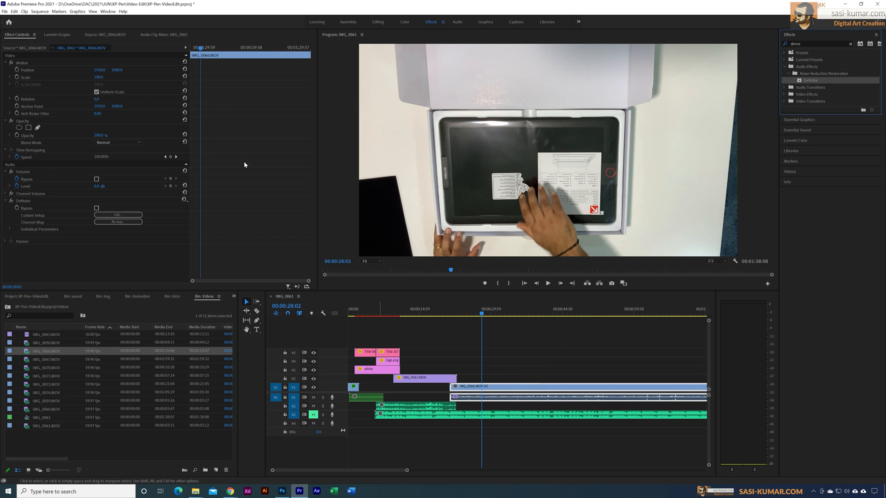
mouse_move(104, 231)
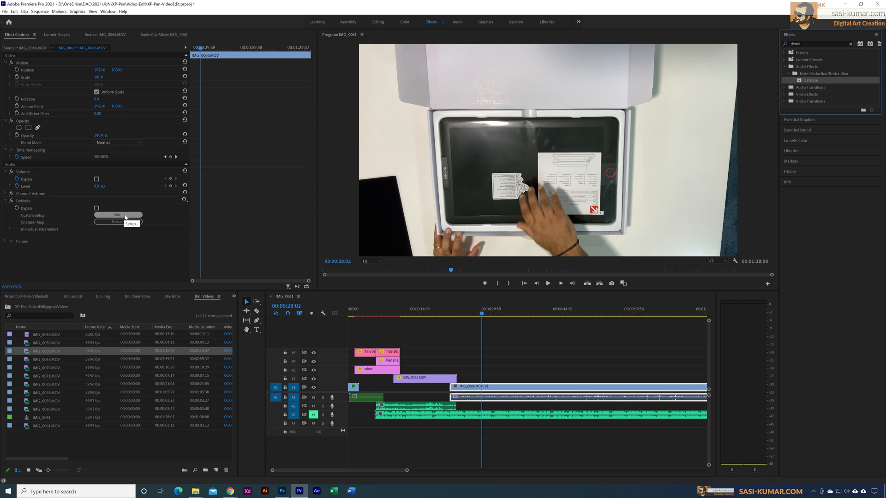
Choose the Heavy Noise Reduction preset in the DeNoise custom setup editor
click(119, 215)
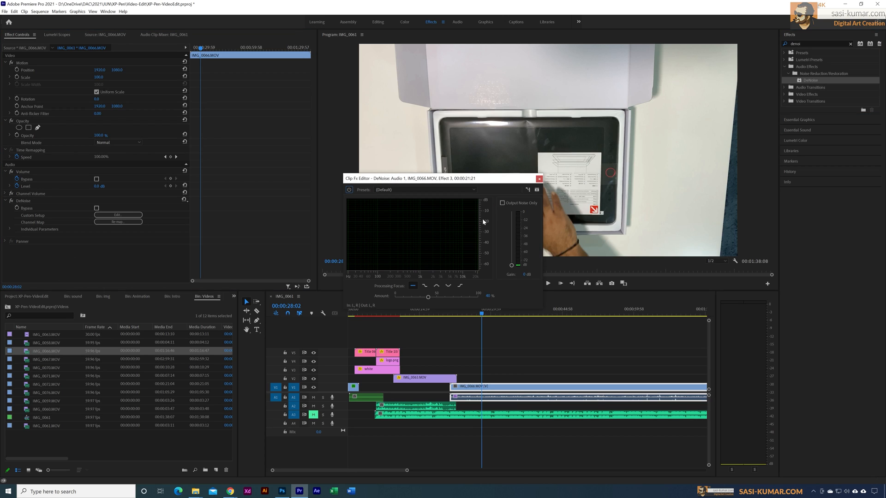
click(424, 189)
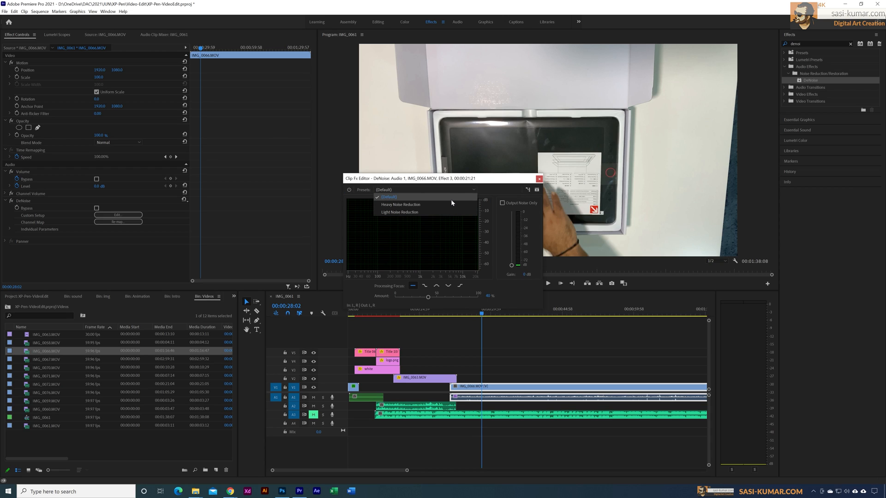
click(400, 205)
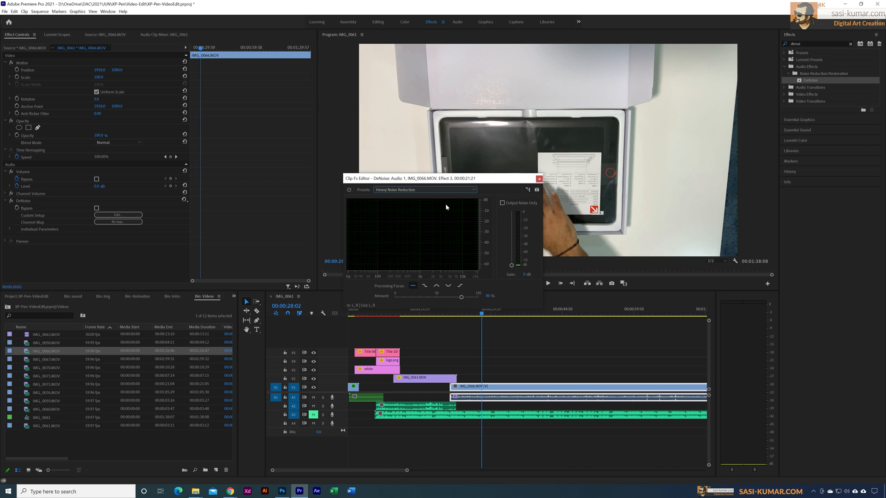
click(539, 178)
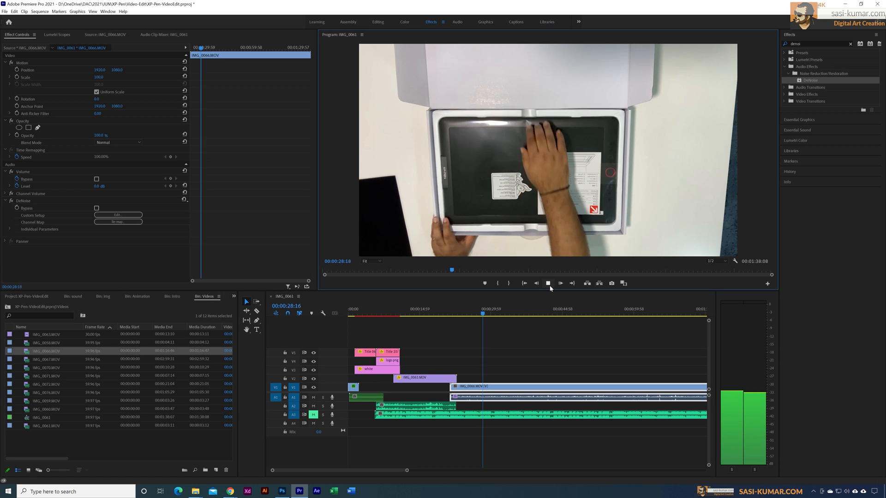
click(560, 283)
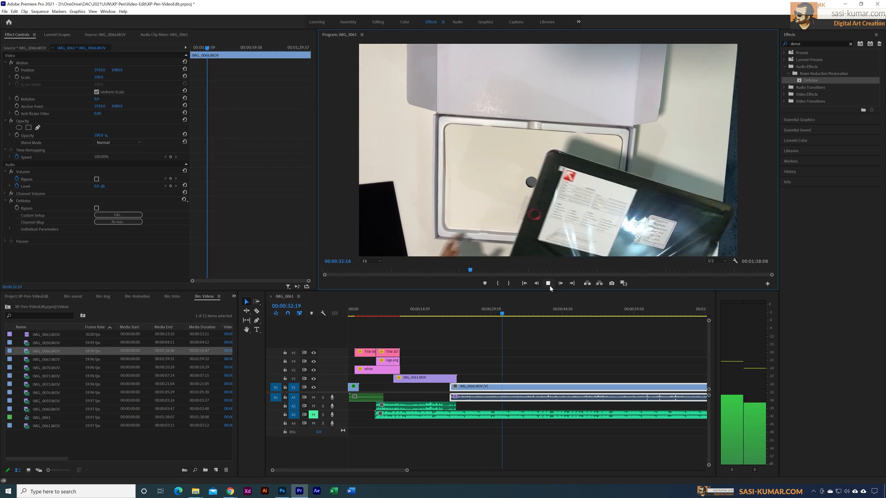
click(547, 283)
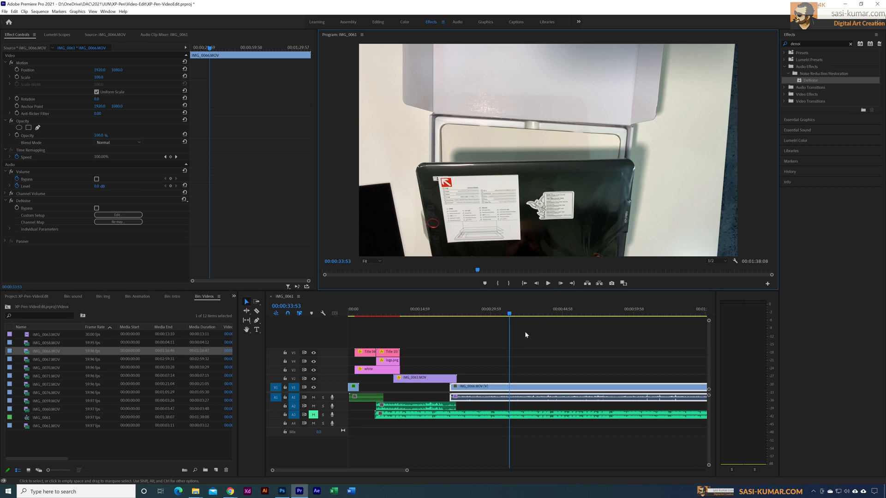
click(490, 309)
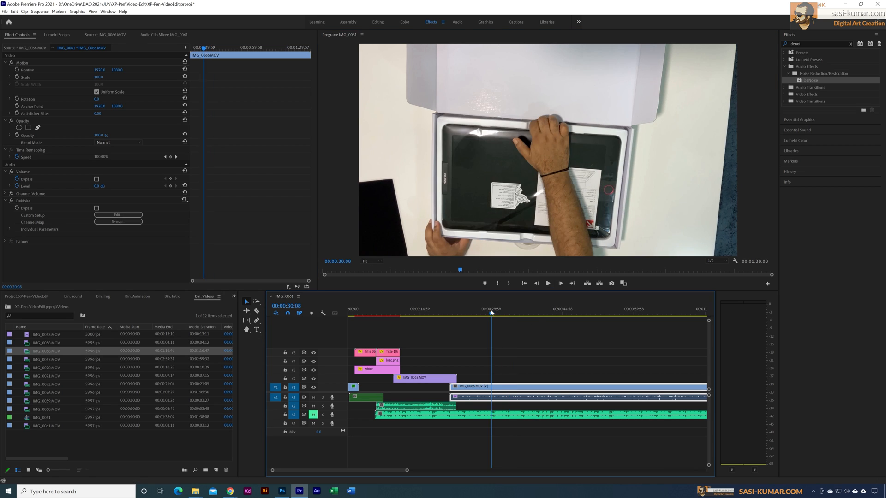
click(479, 309)
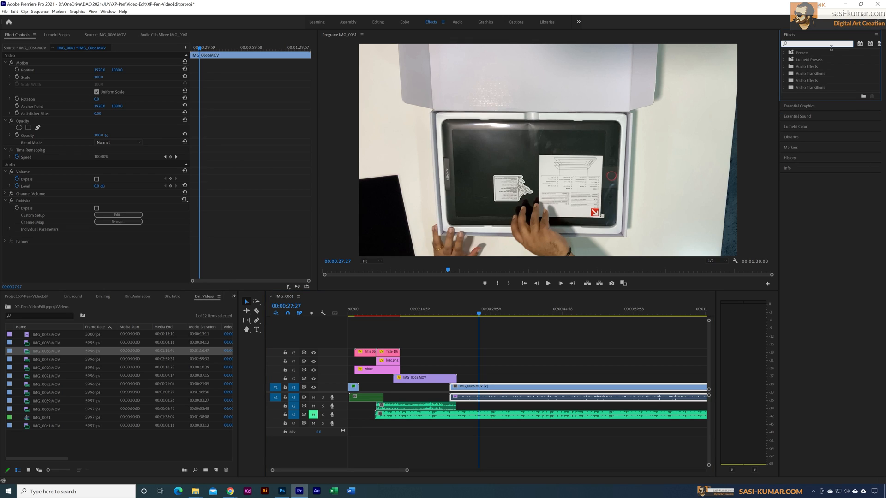
Search the Effects panel for 'high' to find the Highpass filter
text(high)
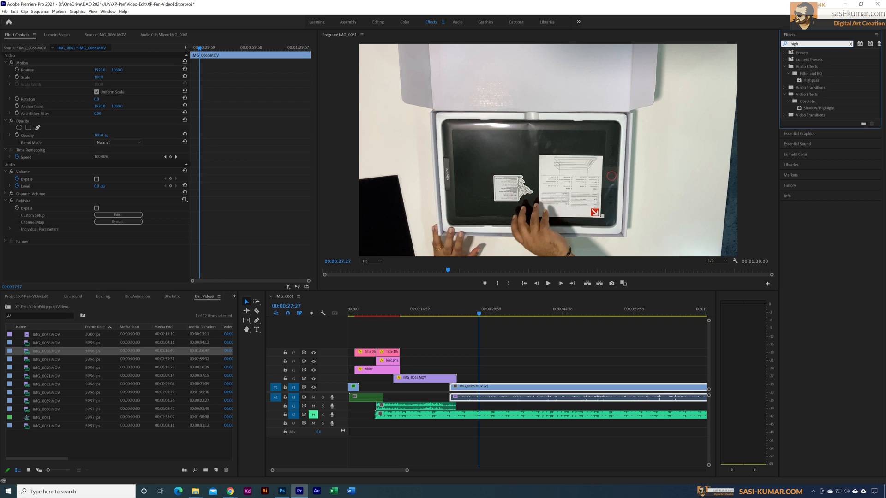
mouse_move(811, 79)
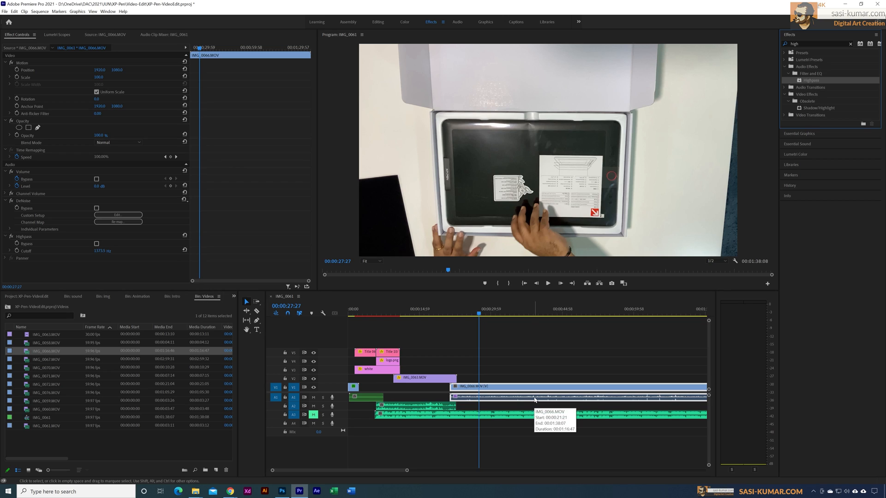
mouse_move(98, 258)
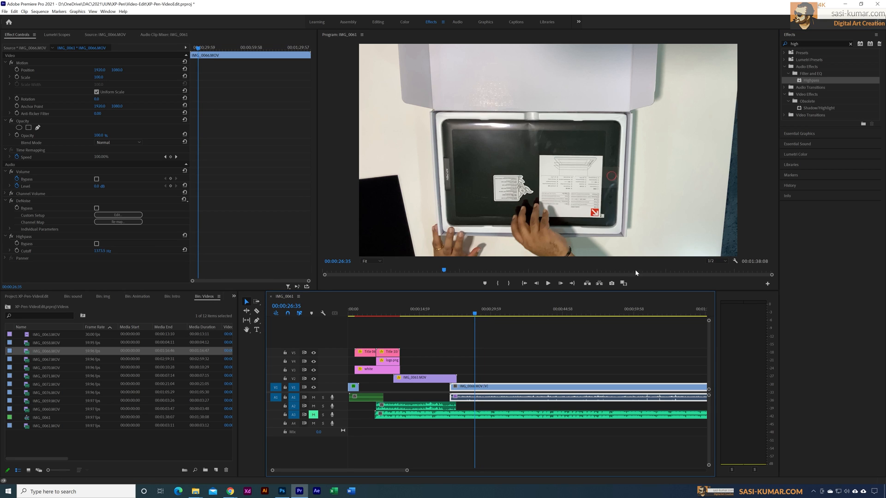
click(547, 283)
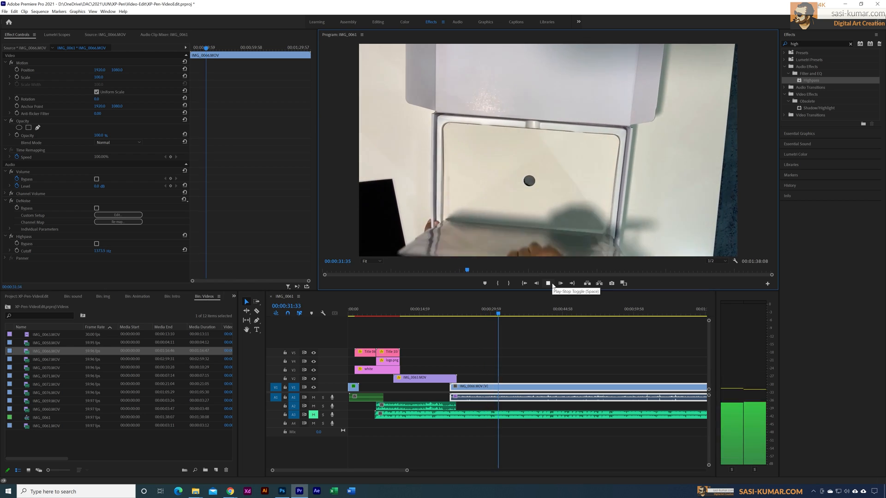
click(560, 283)
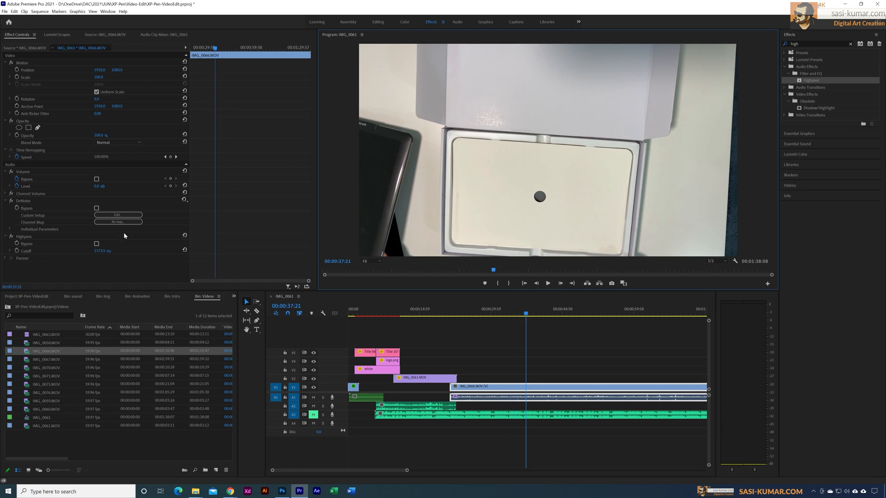
Set the Highpass cutoff to 350 Hz and preview the cleaned audio
double_click(102, 251)
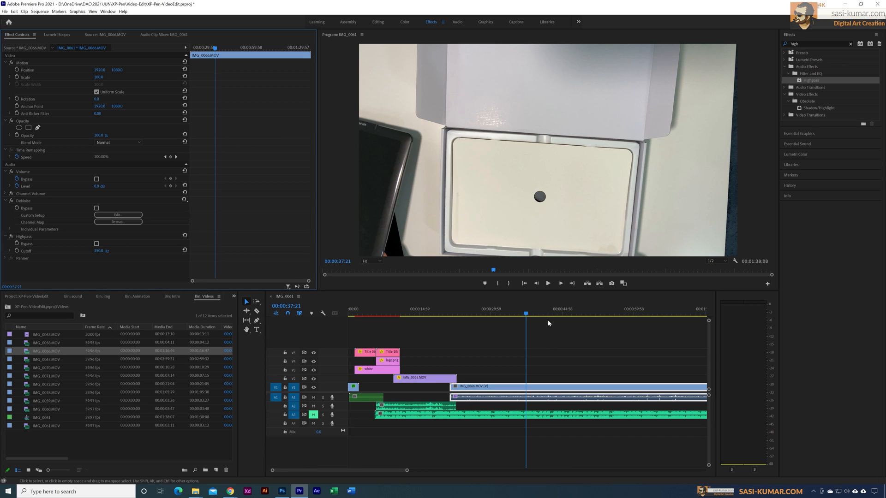
click(547, 283)
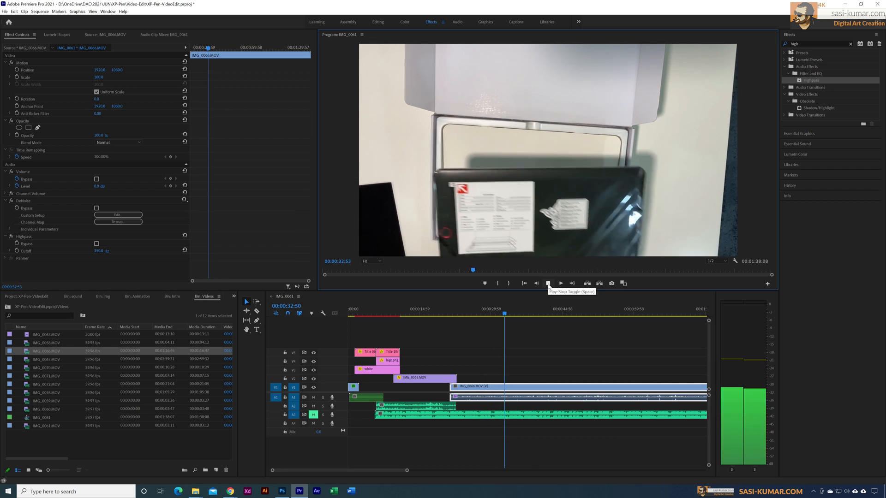
click(547, 284)
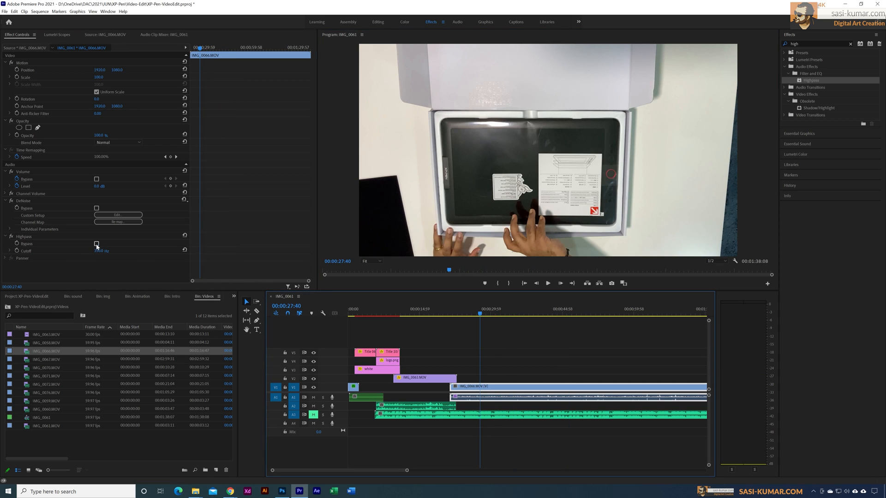
click(547, 283)
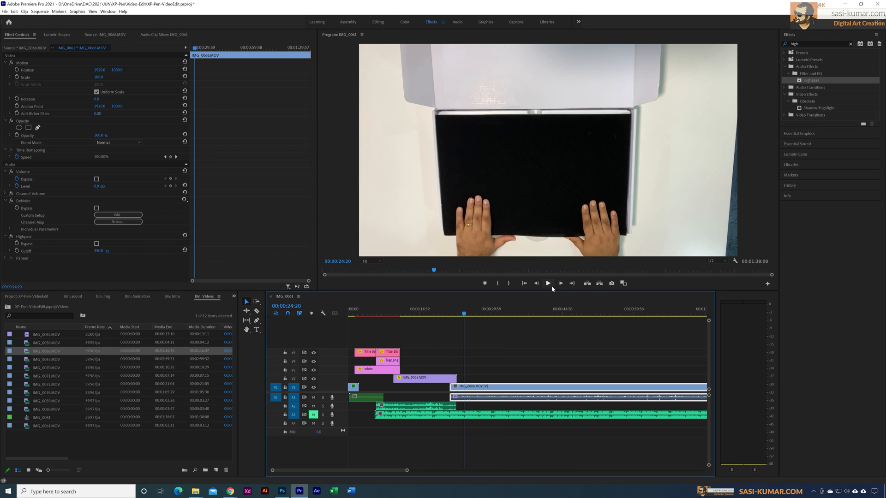
click(547, 283)
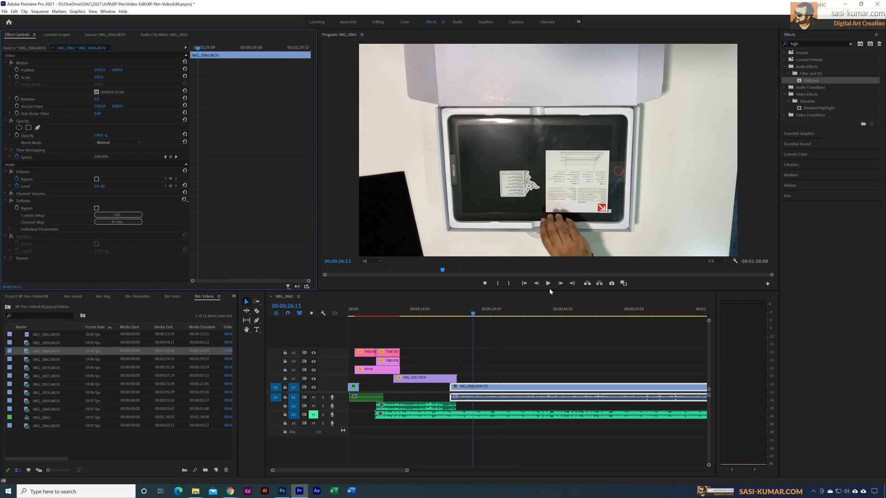
click(548, 283)
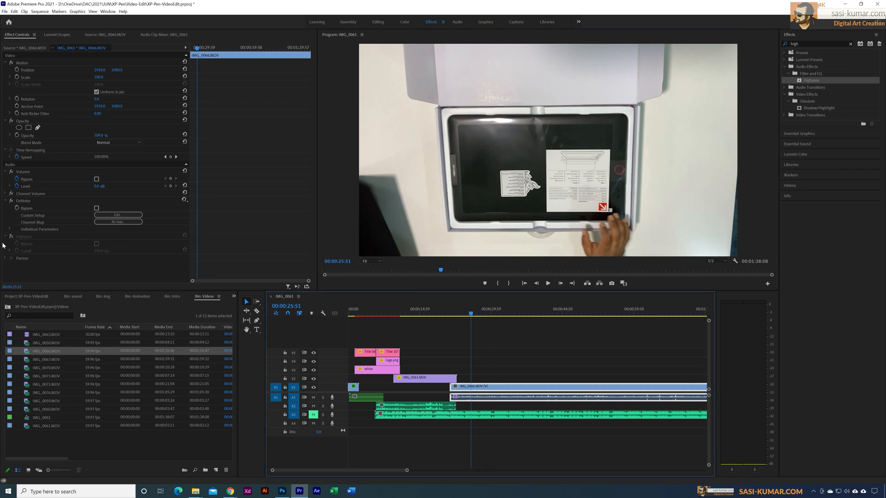
click(547, 283)
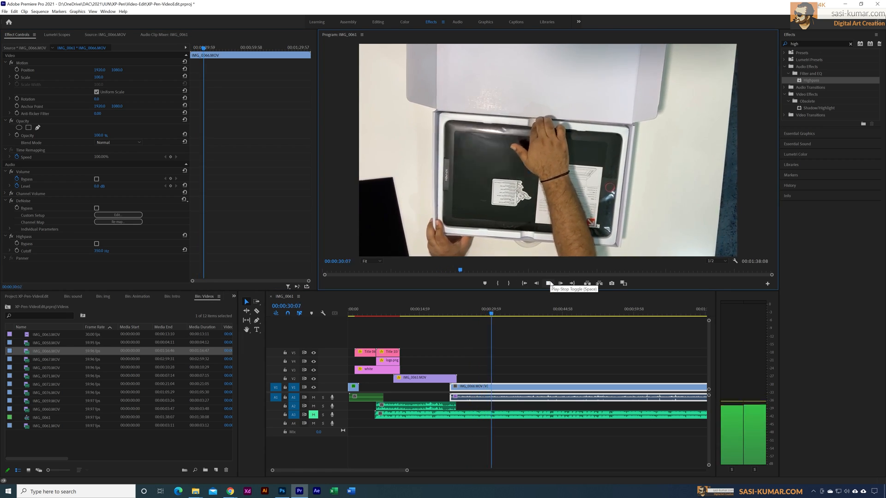
click(548, 283)
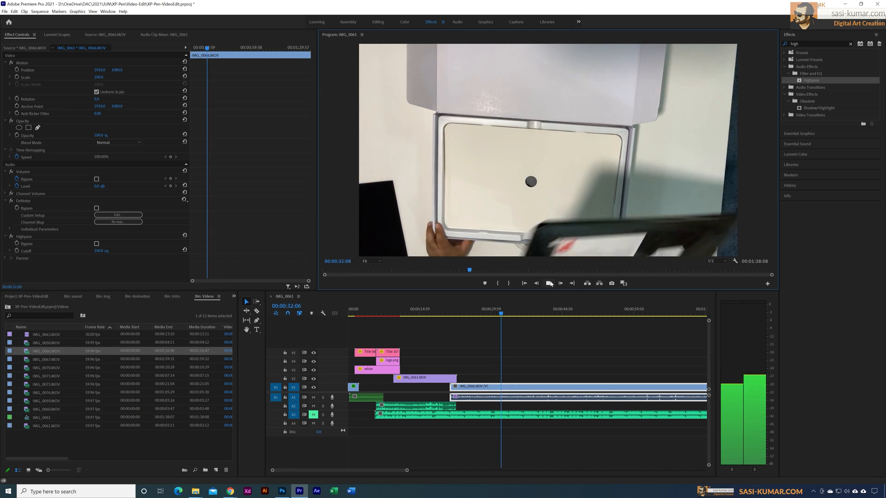